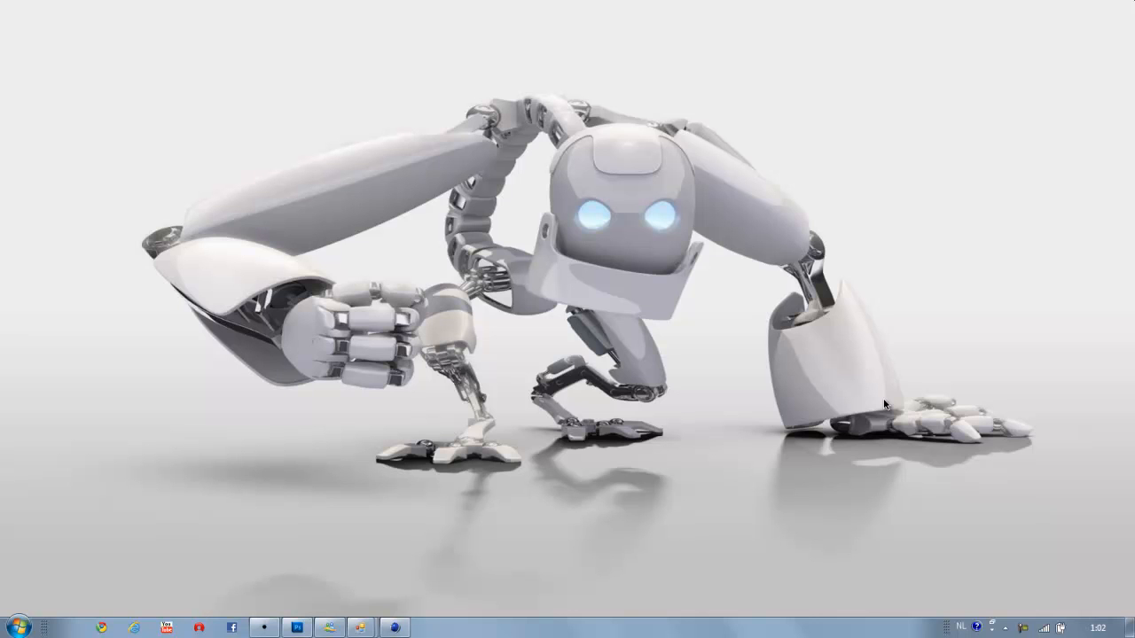
mouse_move(793, 454)
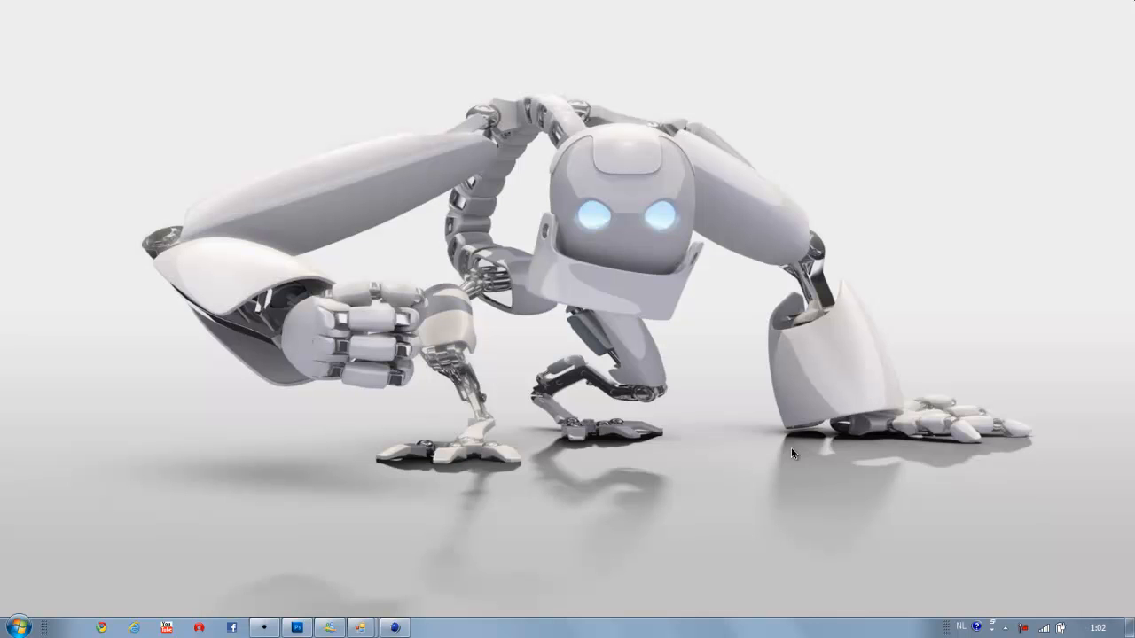
mouse_move(445, 474)
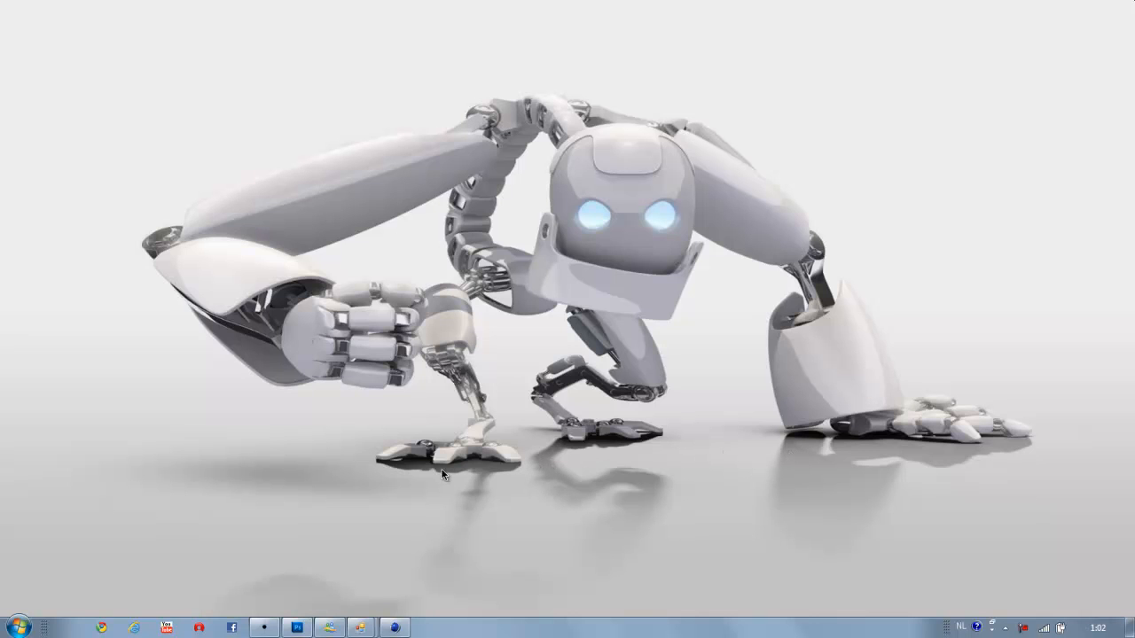
mouse_move(305, 609)
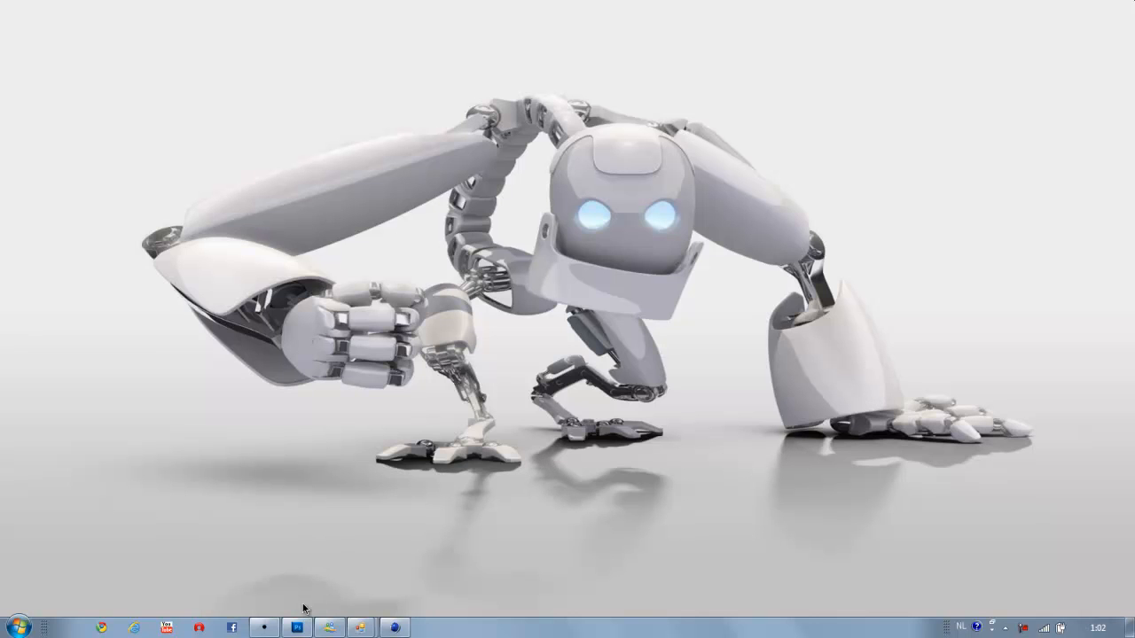
Step: Create a new white document and add an empty Layer 1 above the background
left_click(42, 12)
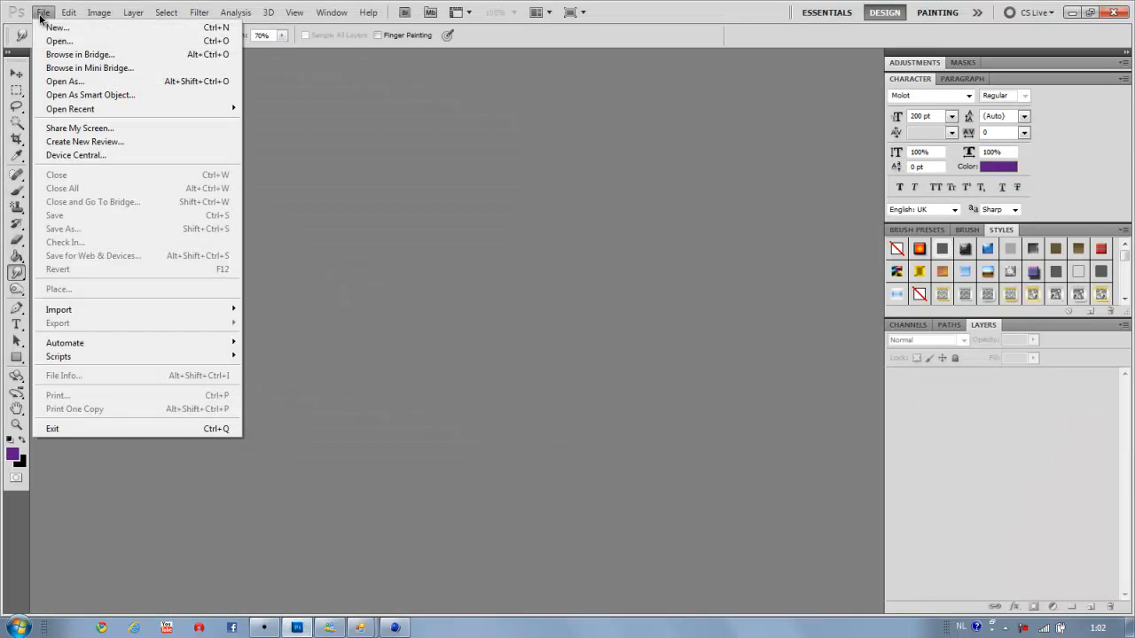
left_click(57, 27)
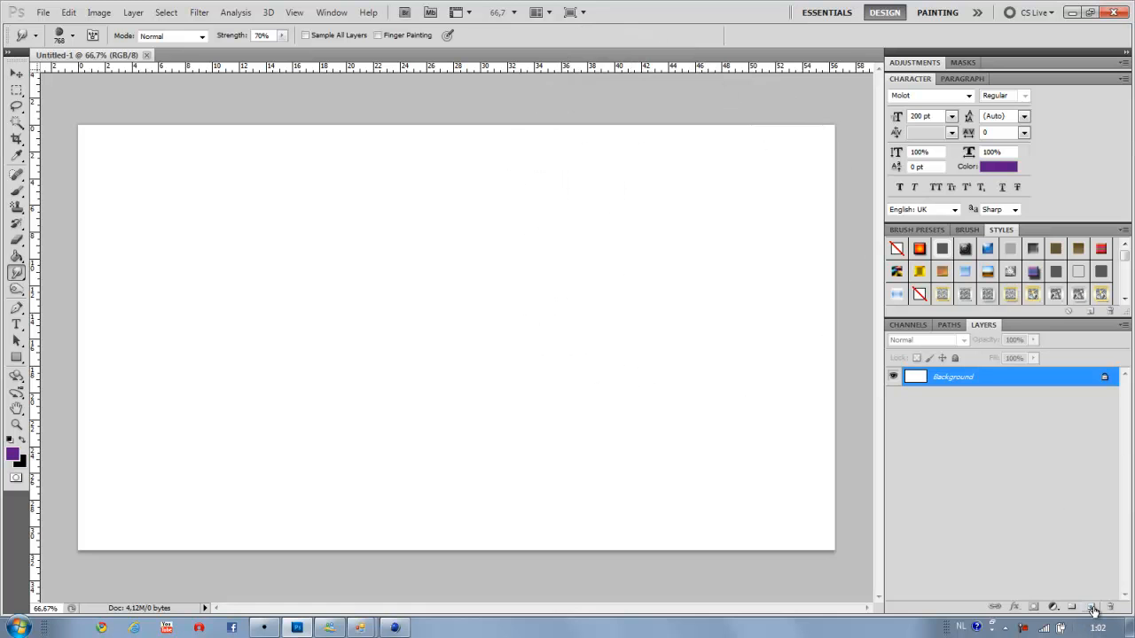
left_click(1094, 606)
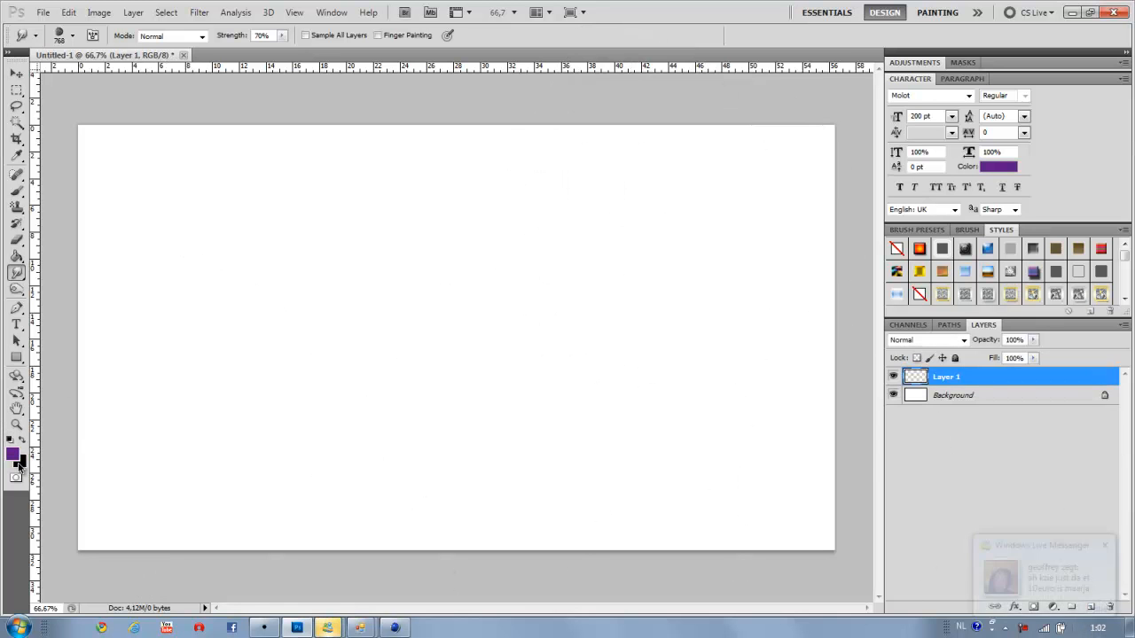
Step: Set the foreground colour to purple #590f83 and paint-bucket fill Layer 1 with it
left_click(13, 455)
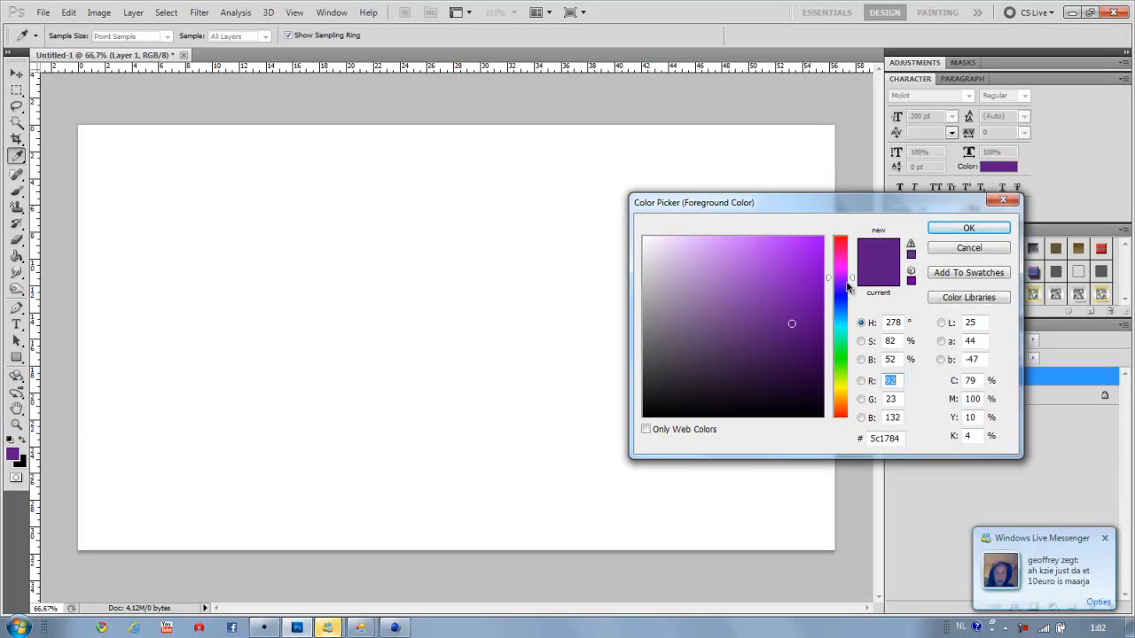
left_click(804, 323)
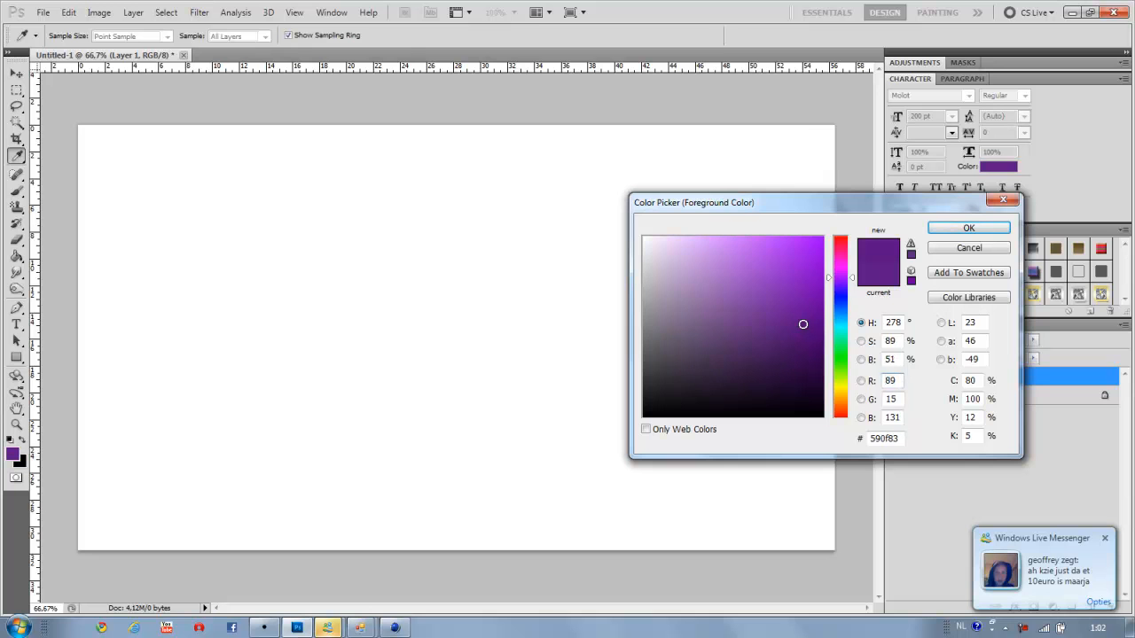
left_click(968, 228)
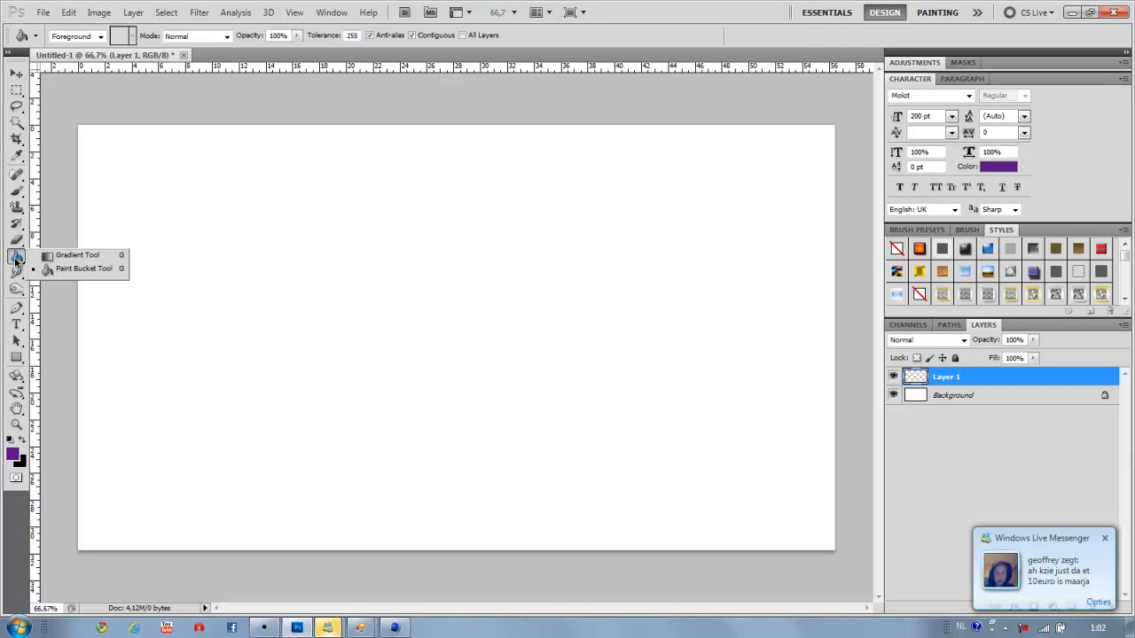
left_click(84, 268)
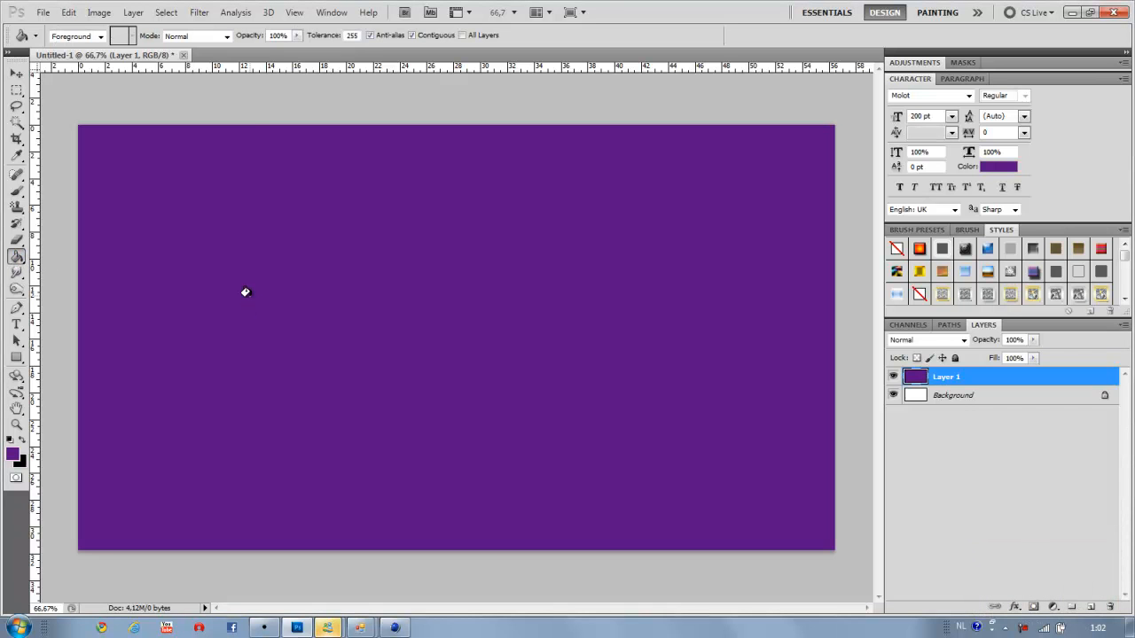
Step: Apply a 105mm Prime Lens Flare to the purple layer
left_click(198, 11)
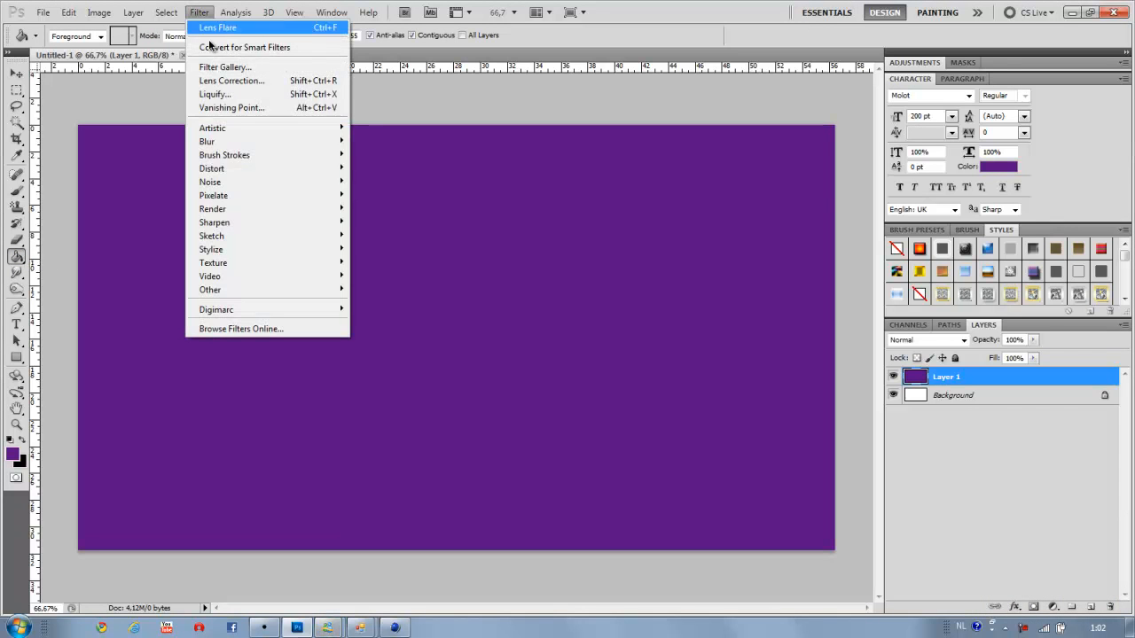
mouse_move(212, 208)
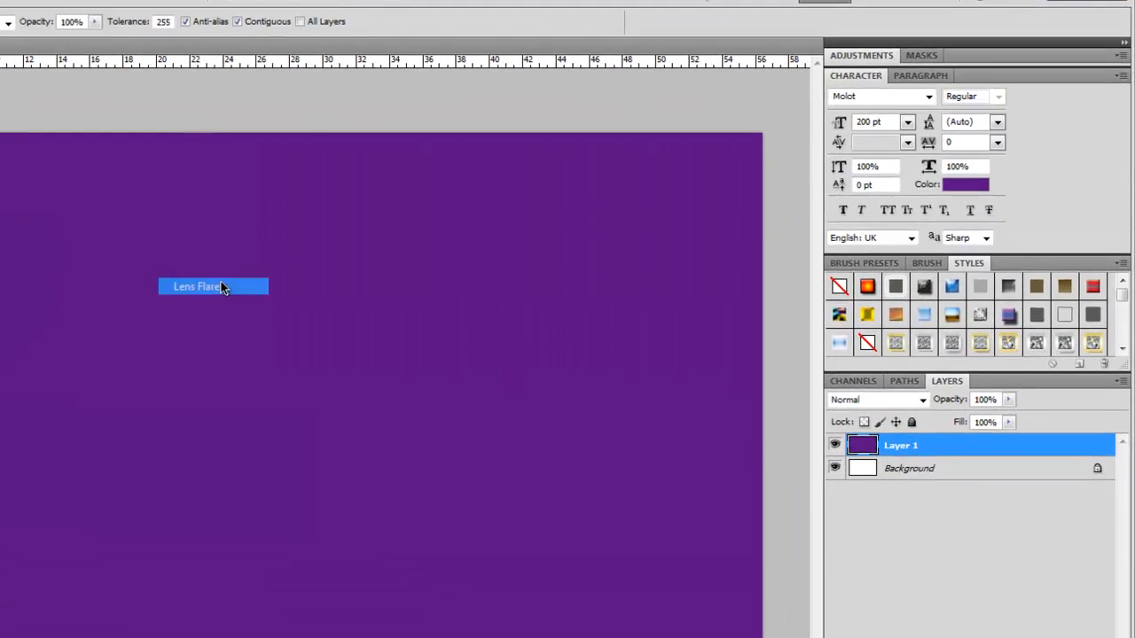
left_click(196, 286)
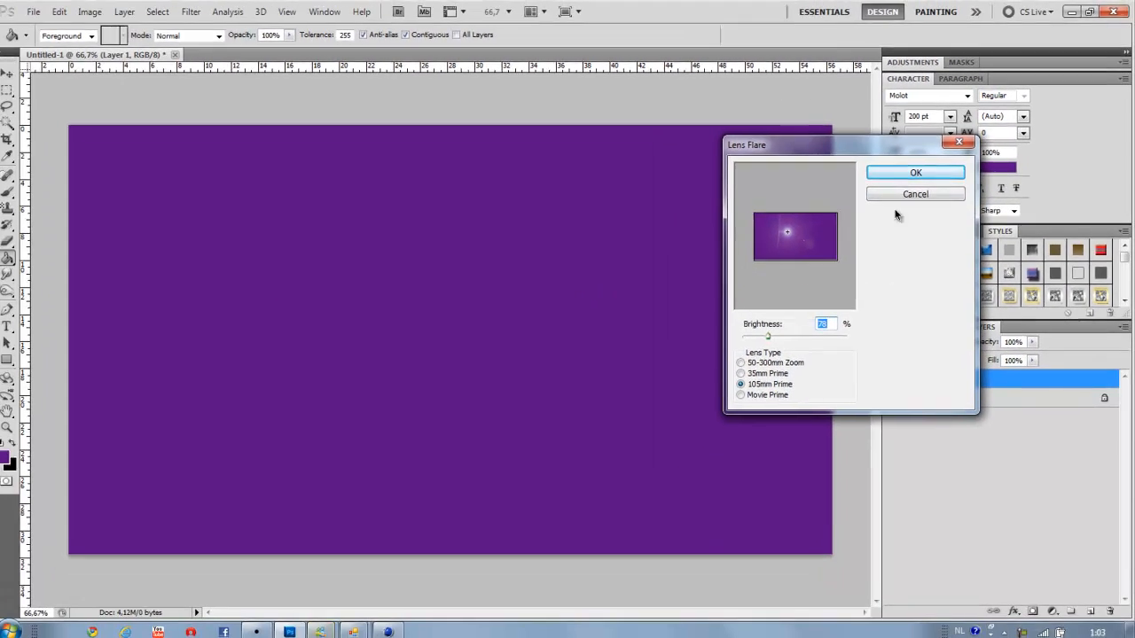
left_click(915, 172)
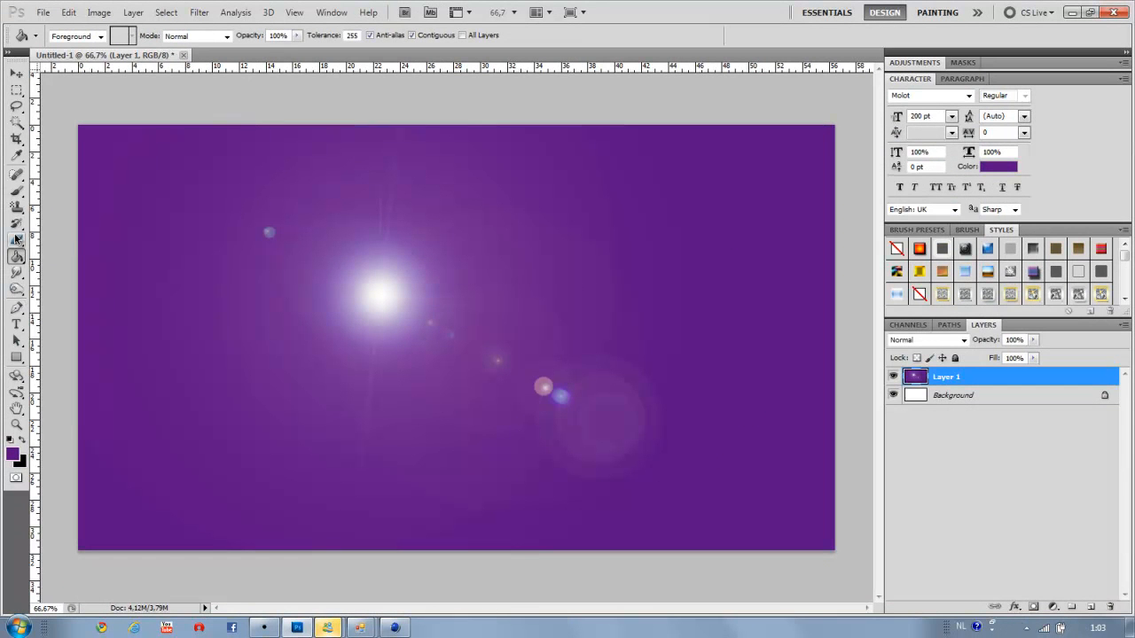
Step: Select the Smudge Tool with a smaller brush and smear the flare core into rays
left_click(16, 272)
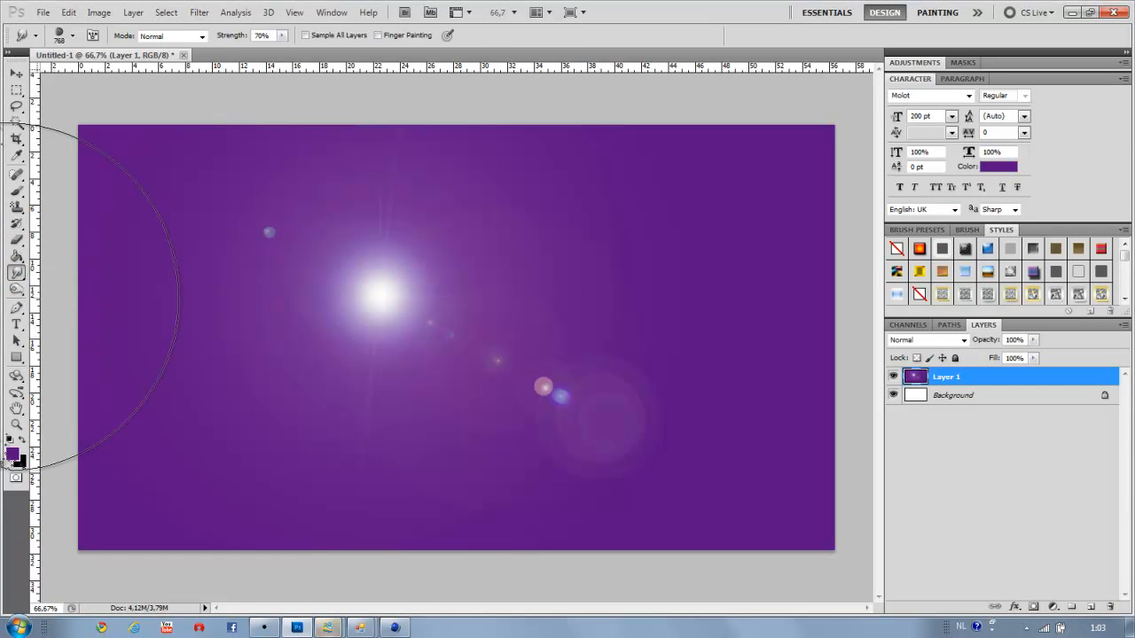
left_click(59, 36)
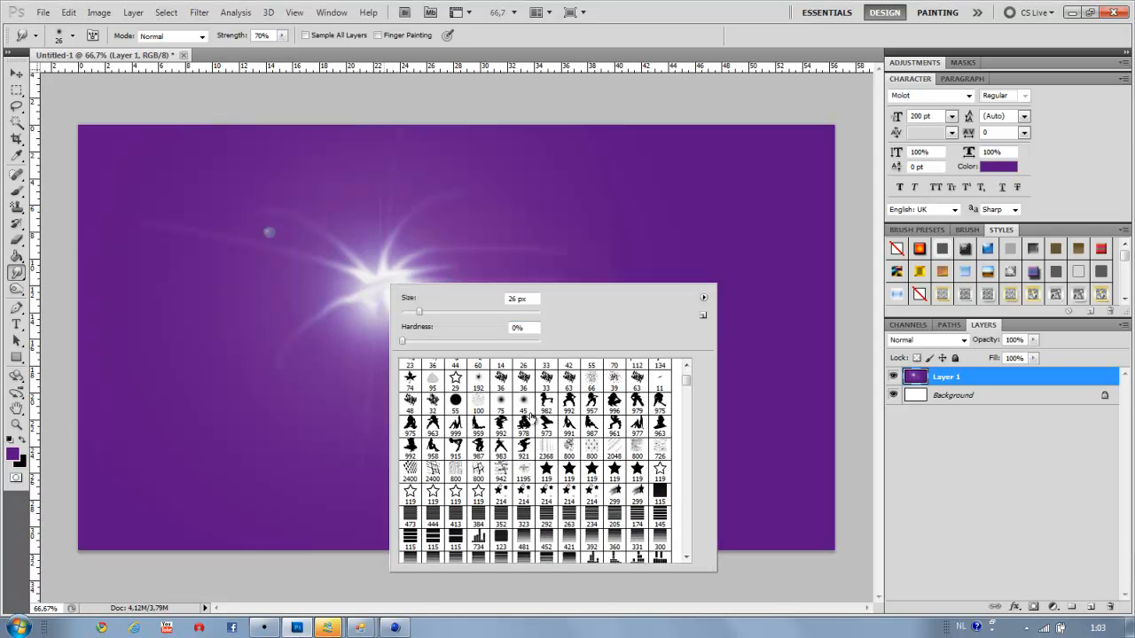
Step: Extend the smudged rays and streak the small lens reflection dot
scroll("down", 3)
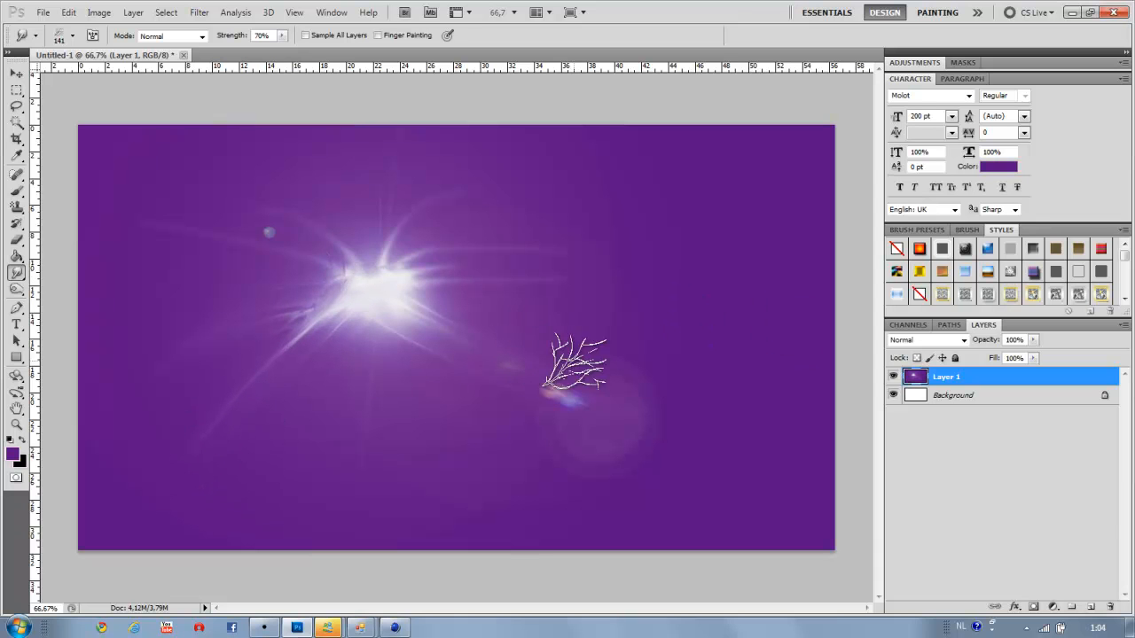
left_click(1085, 606)
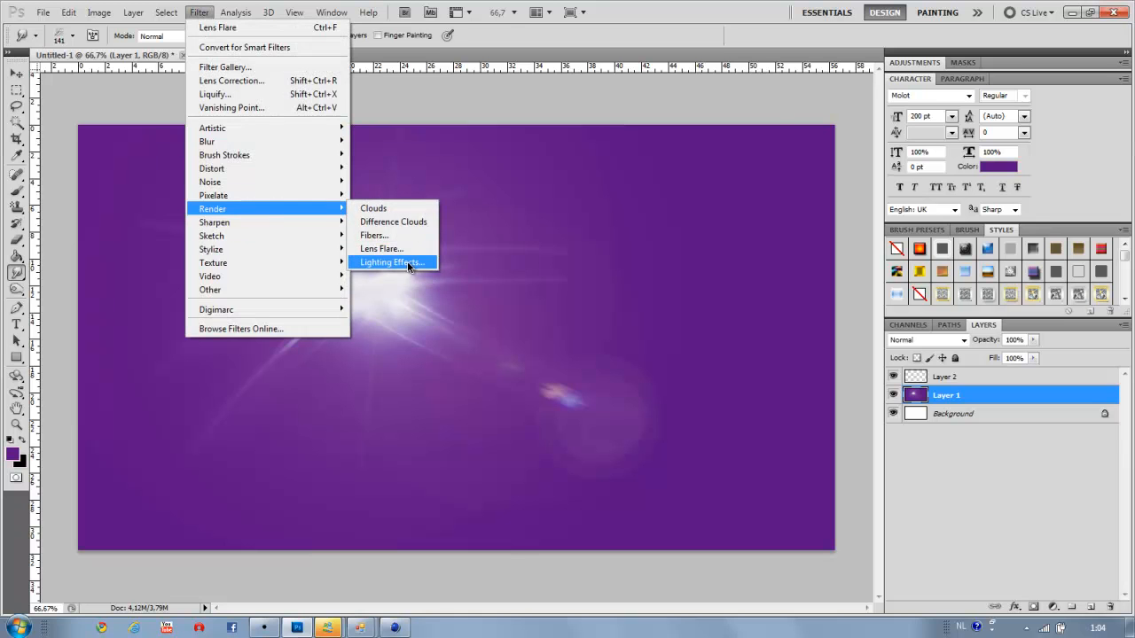
Step: Apply Lighting Effects with the Crossing Down spotlight style to Layer 1
left_click(390, 262)
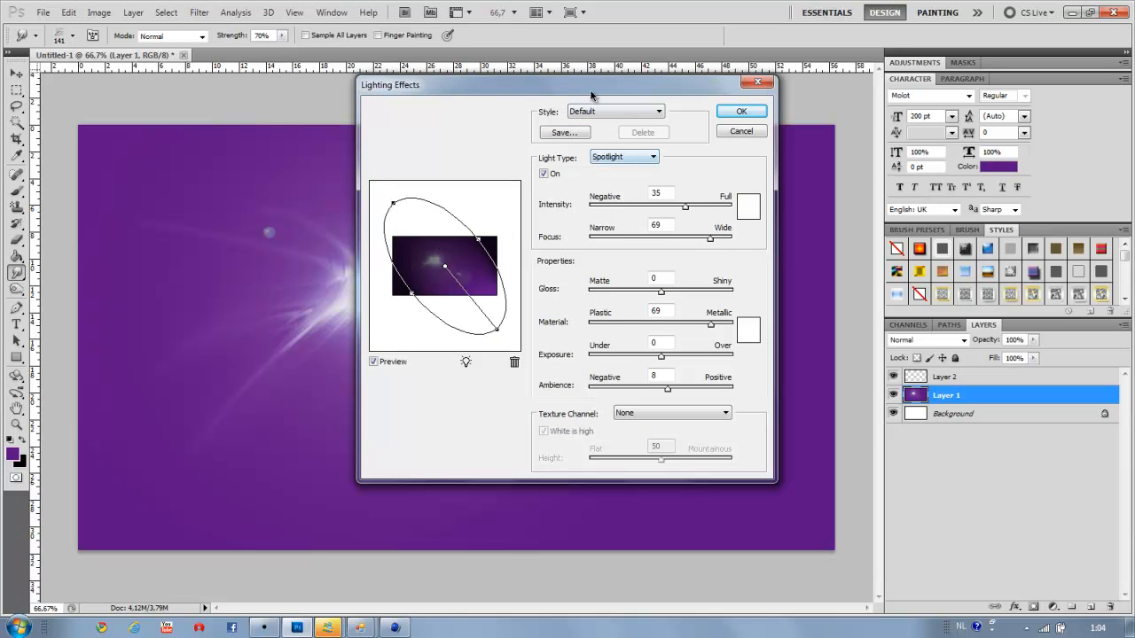
left_click(614, 111)
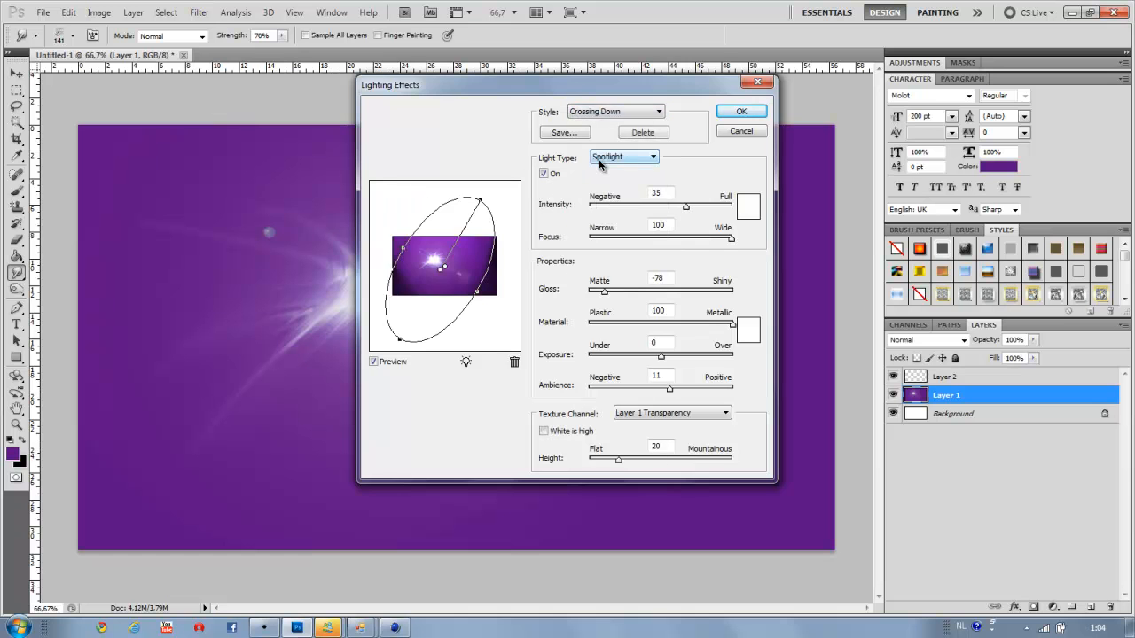
left_click(614, 110)
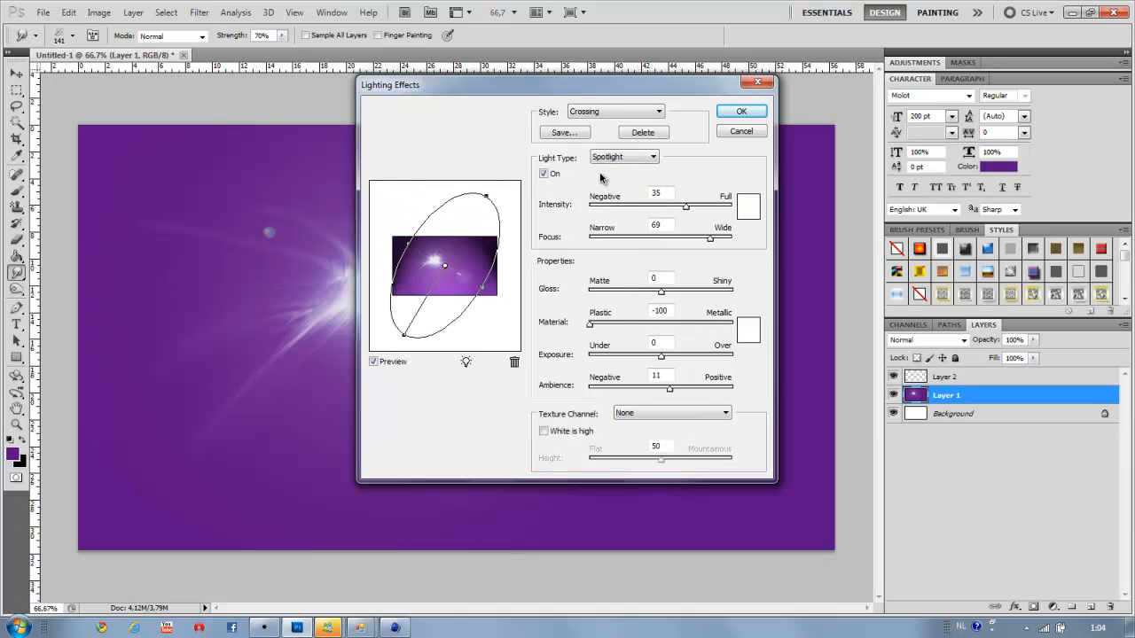
left_click(614, 111)
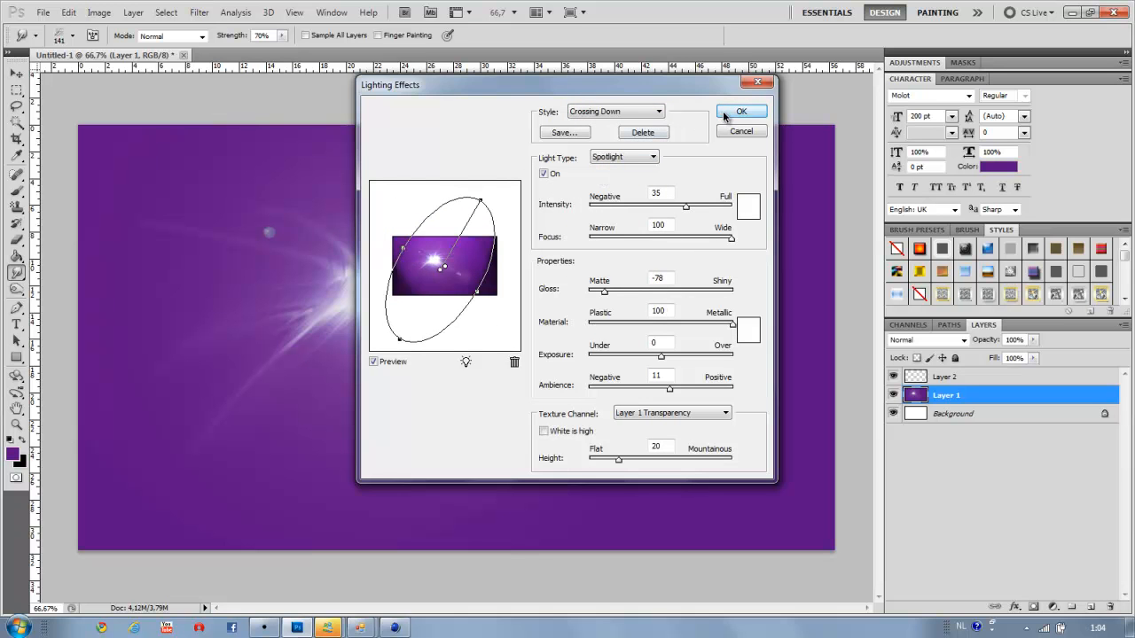
left_click(742, 111)
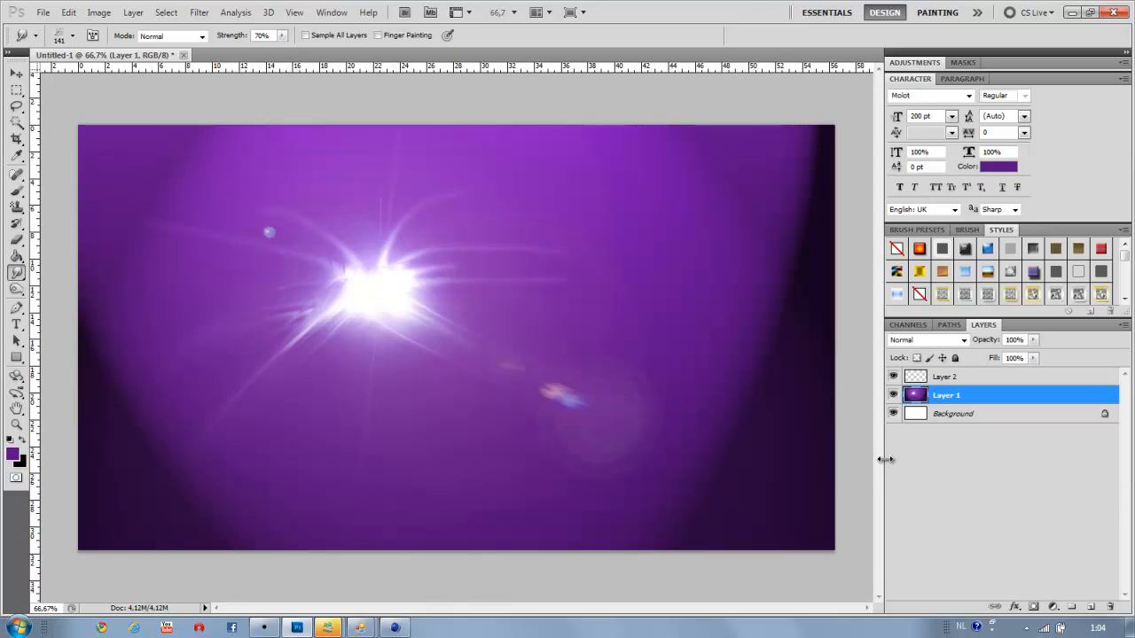
mouse_move(885, 460)
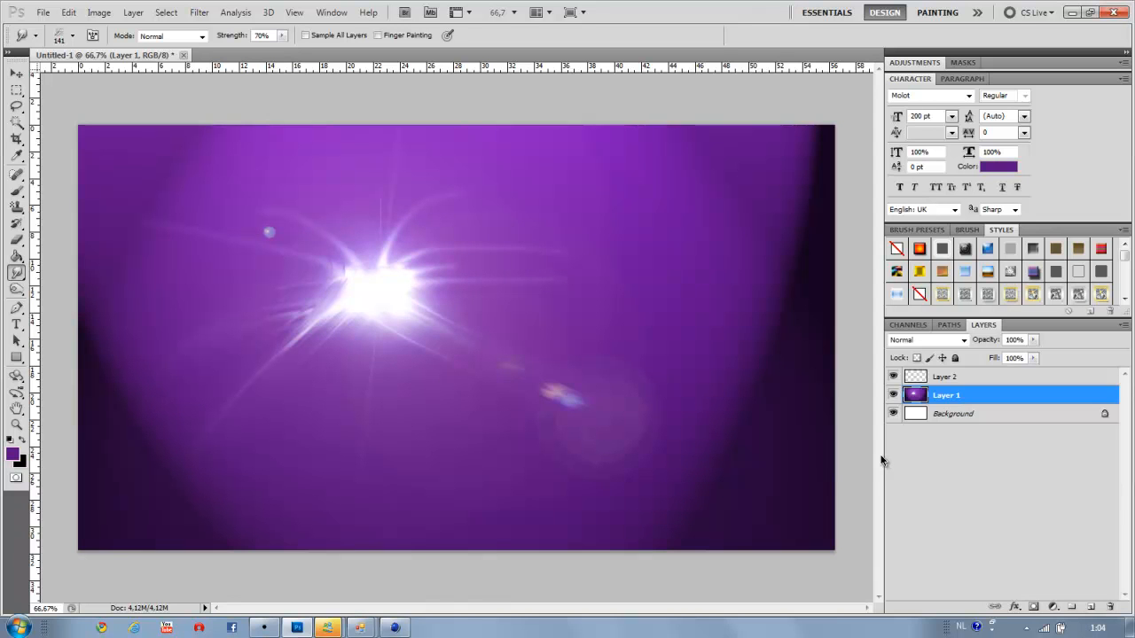
mouse_move(984, 468)
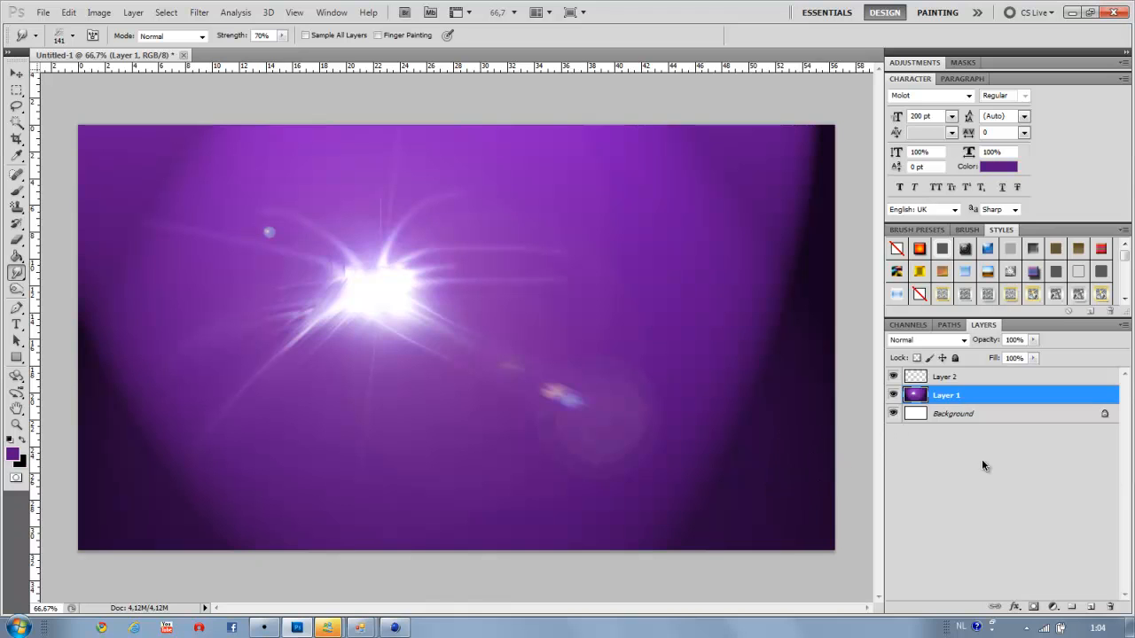
mouse_move(979, 467)
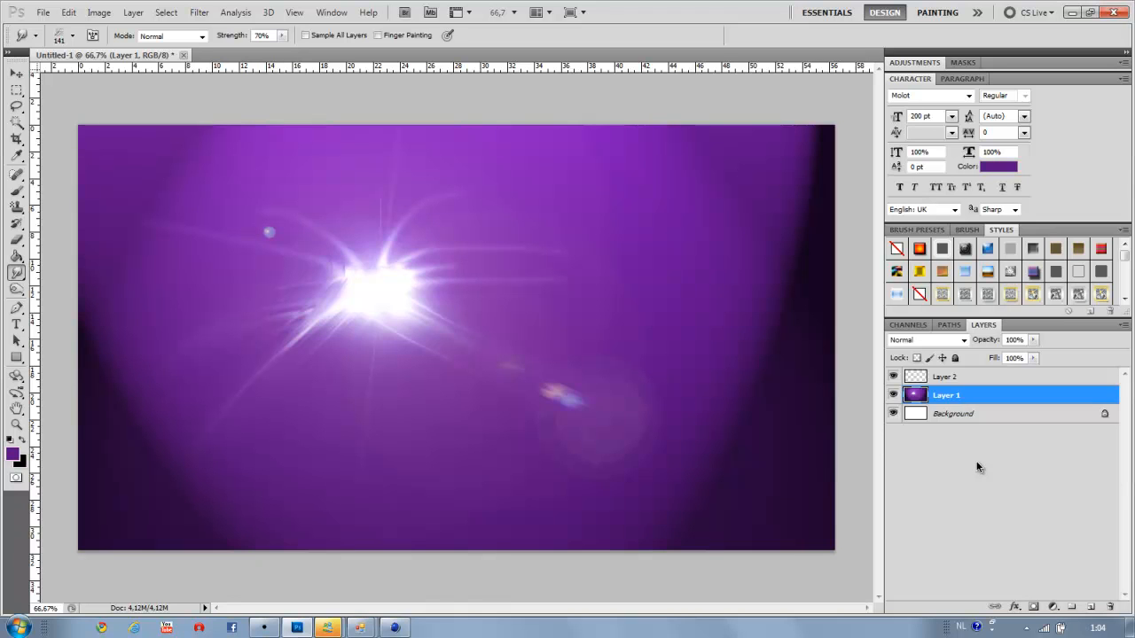